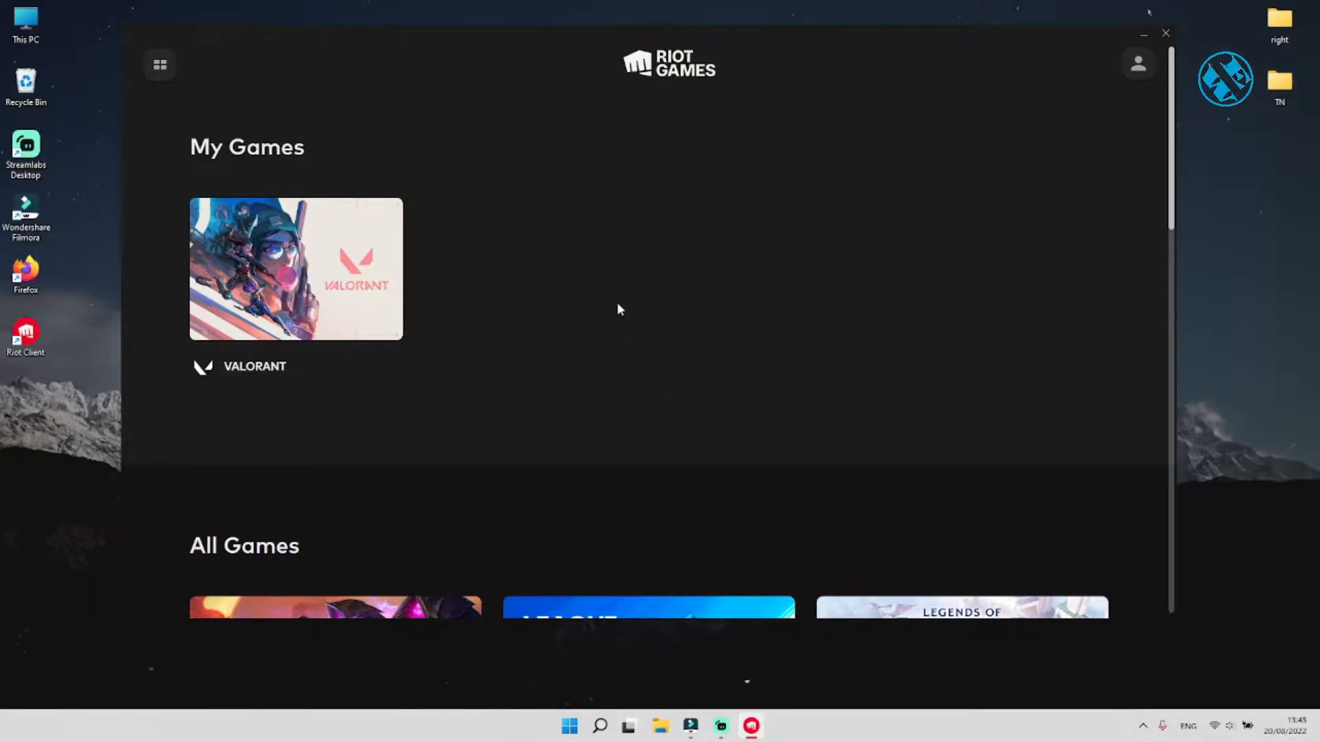
Step: Launch VALORANT from Riot Client to bring up the VAN 1067 connection error
click(294, 270)
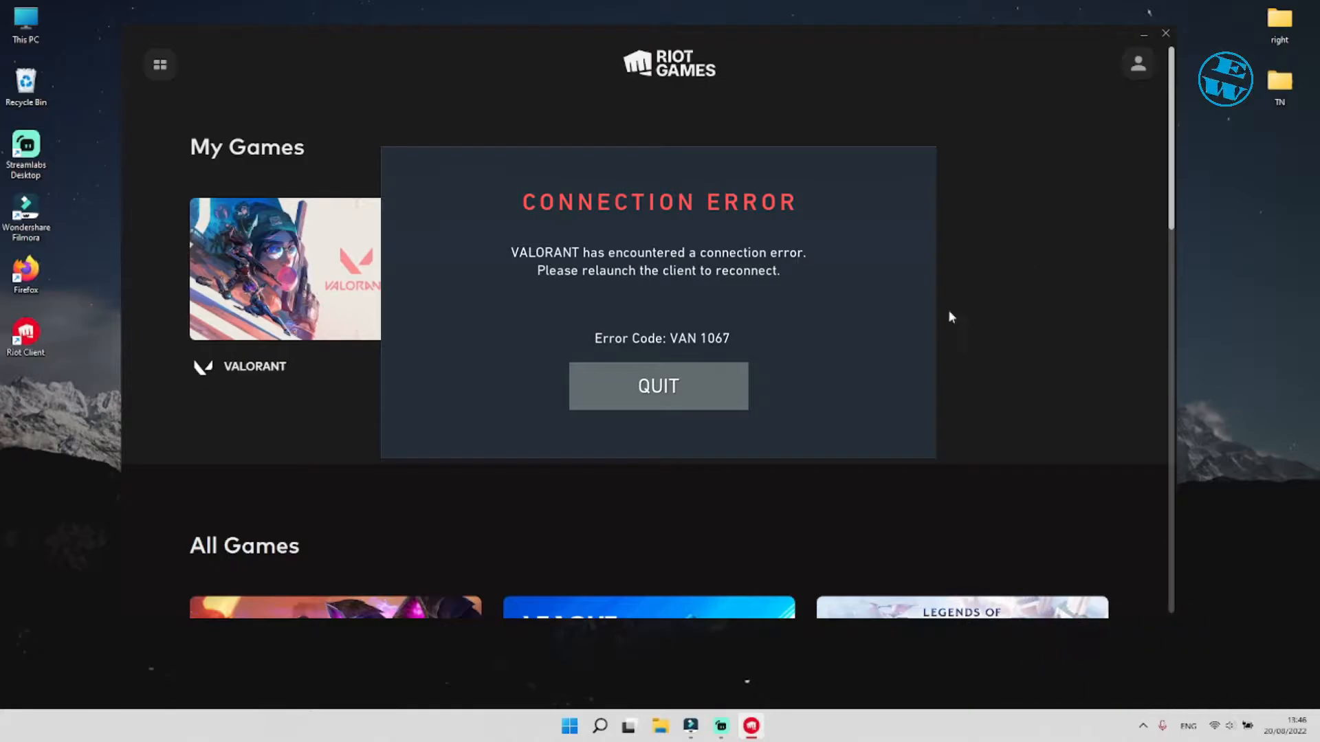
Step: Quit Riot Client from the VAN 1067 Connection Error dialog
click(658, 386)
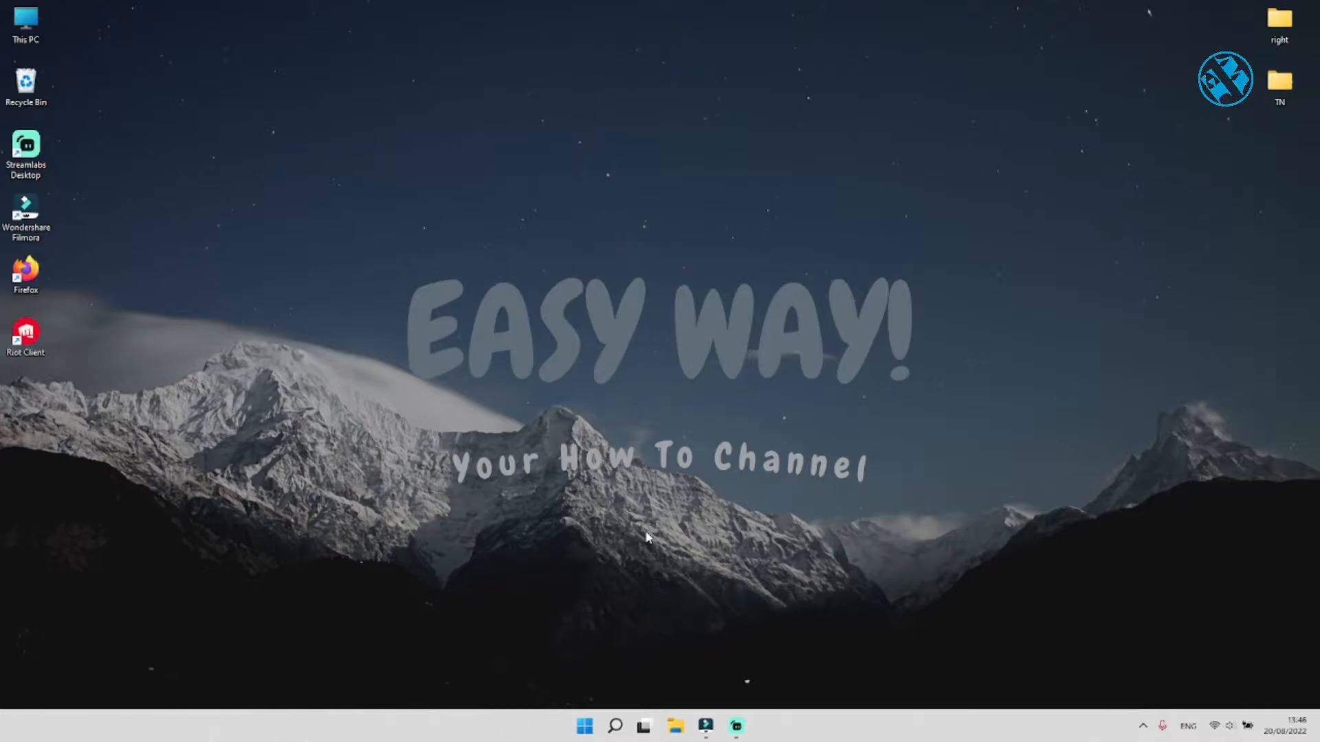
Step: Check for Windows updates in Settings and install the four pending updates
right_click(585, 726)
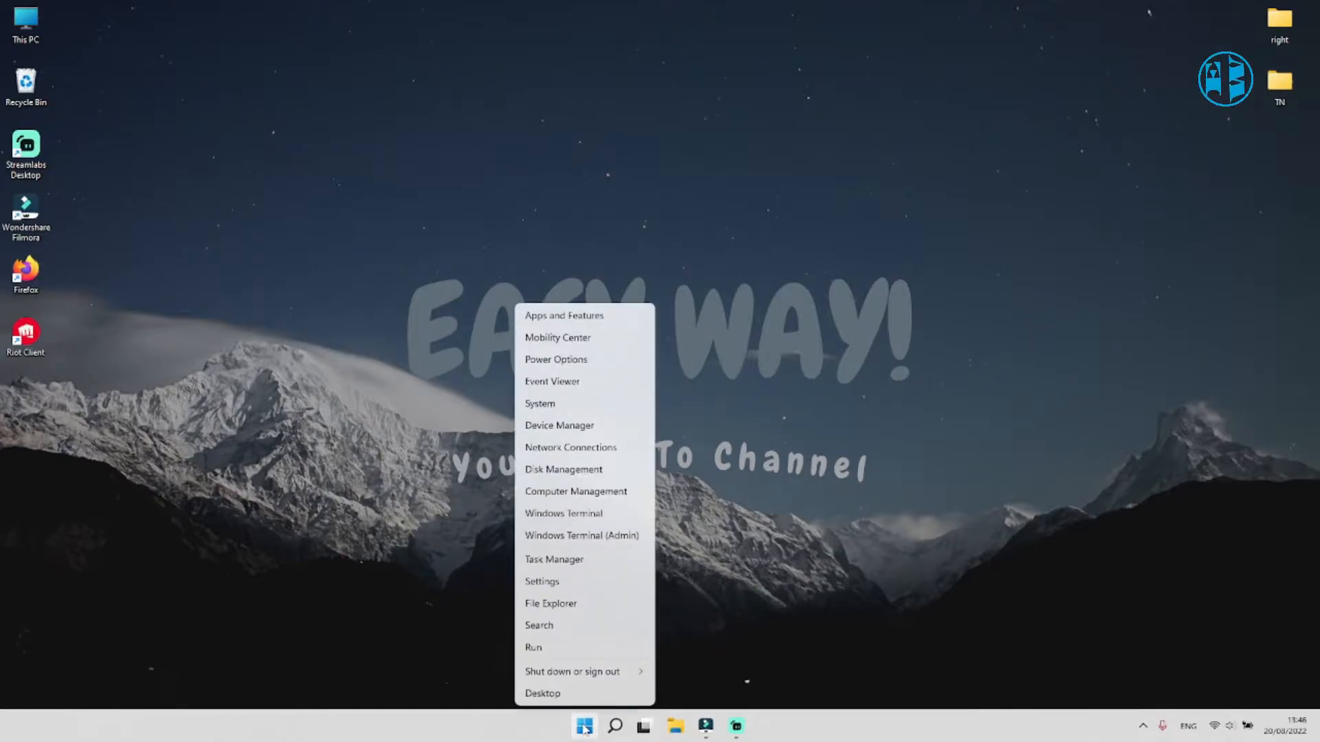
click(542, 580)
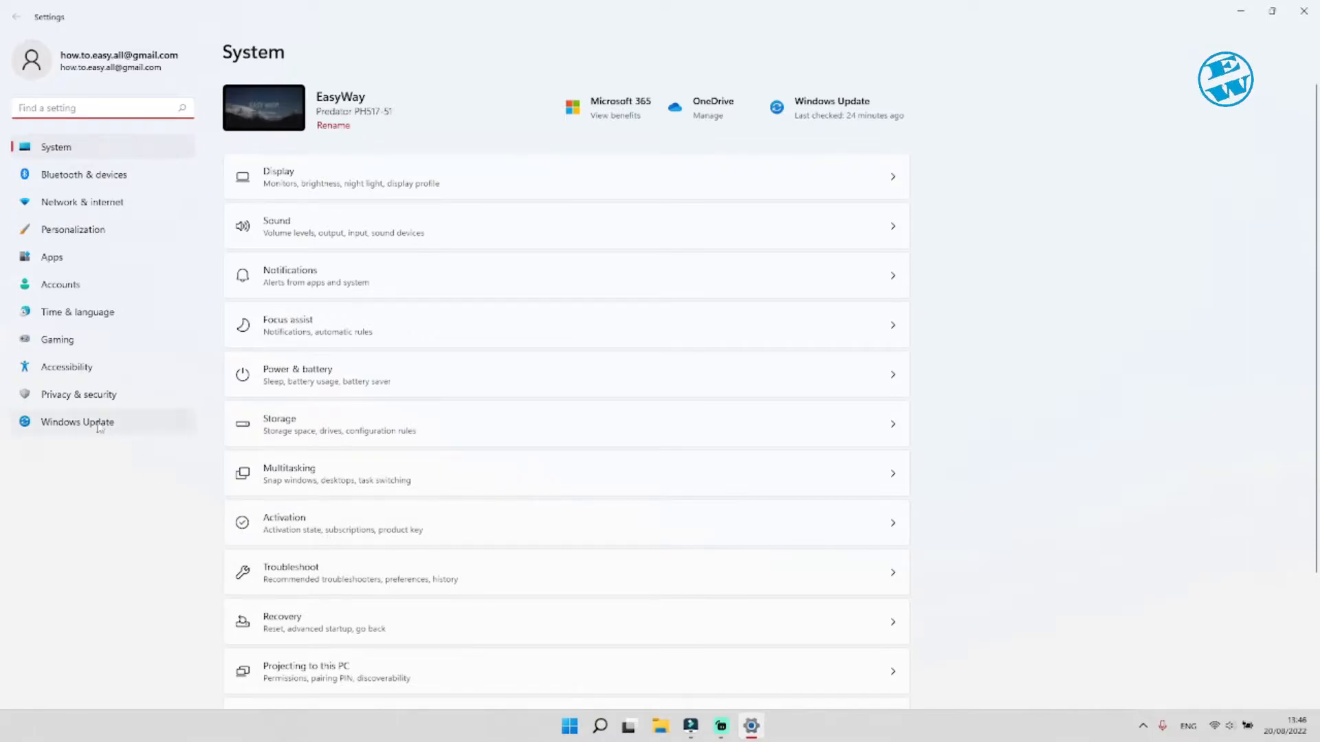
click(76, 422)
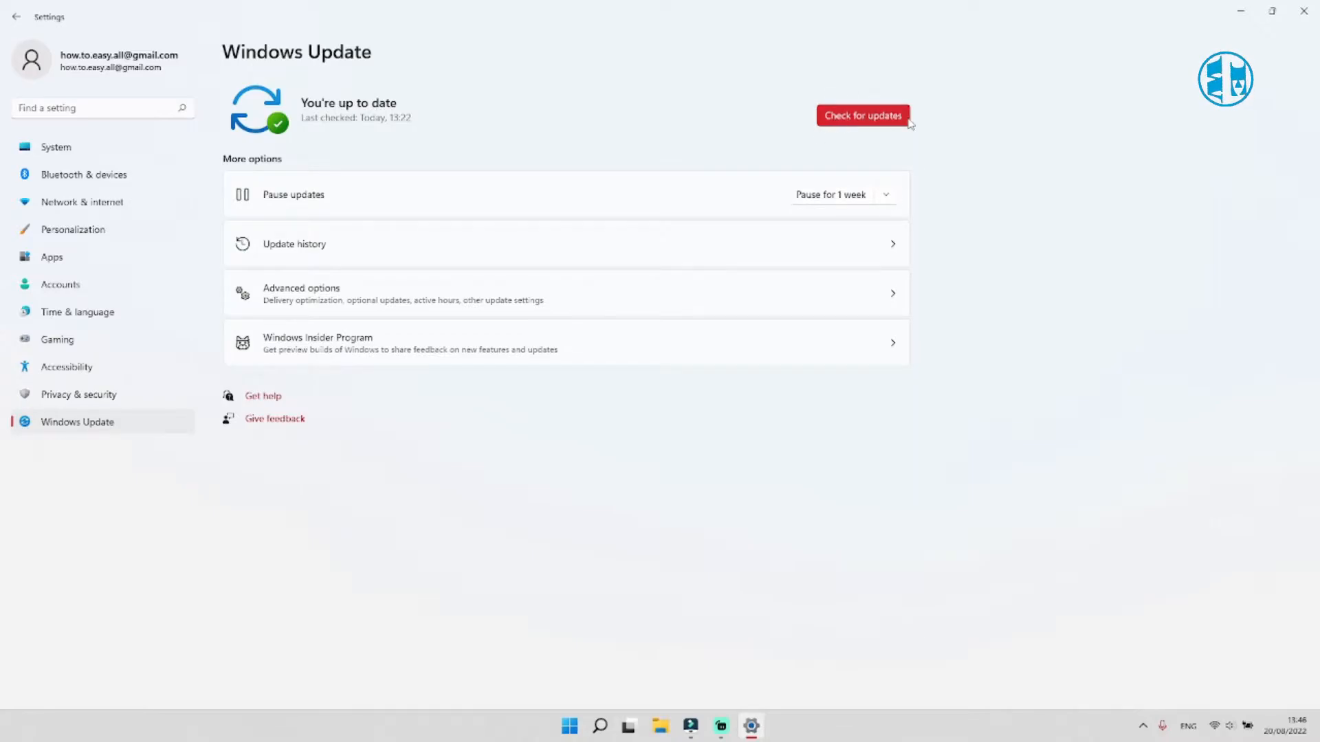
click(862, 115)
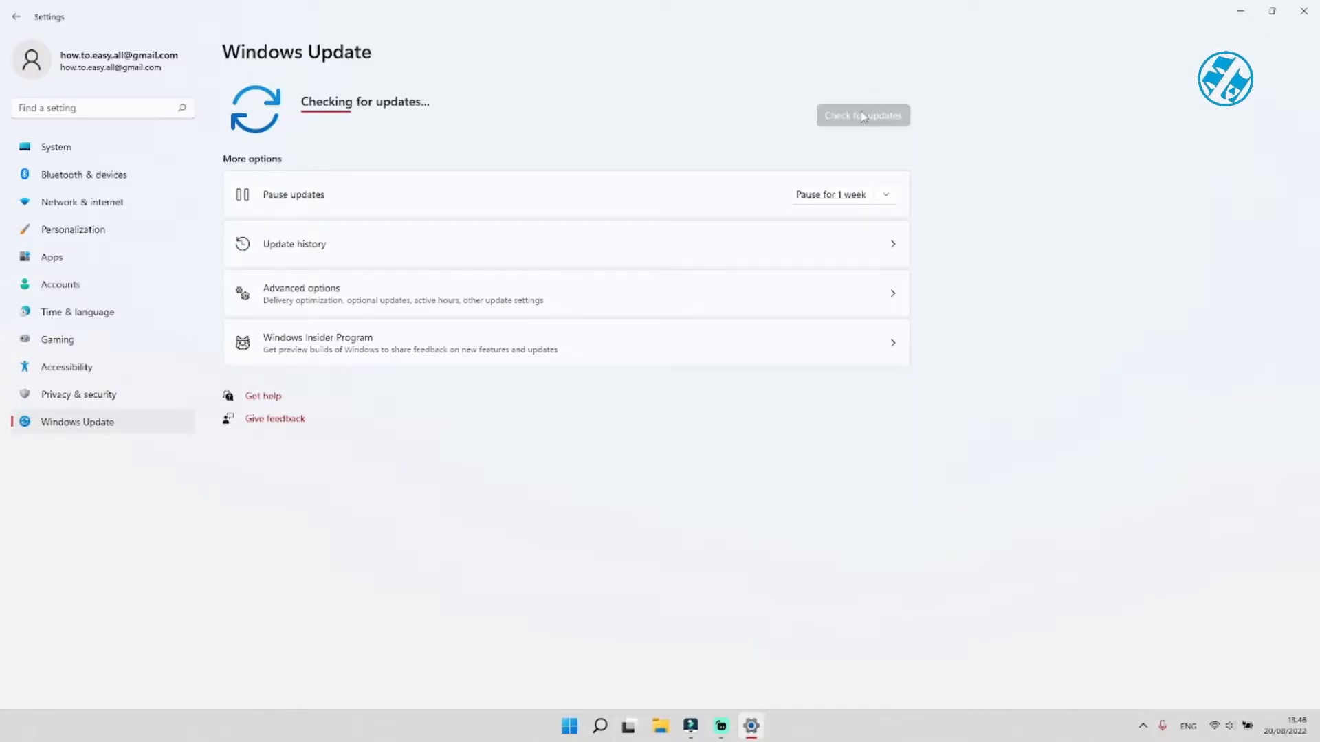
mouse_move(860, 166)
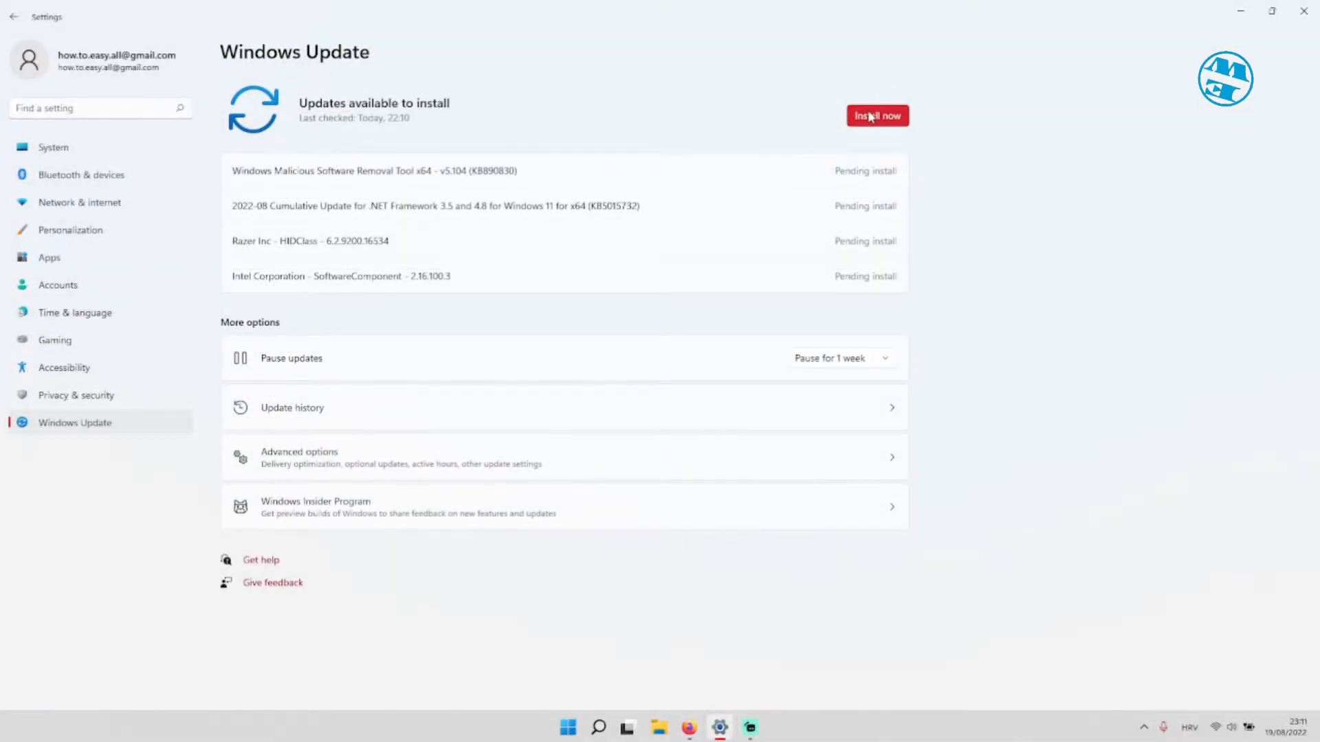
click(877, 115)
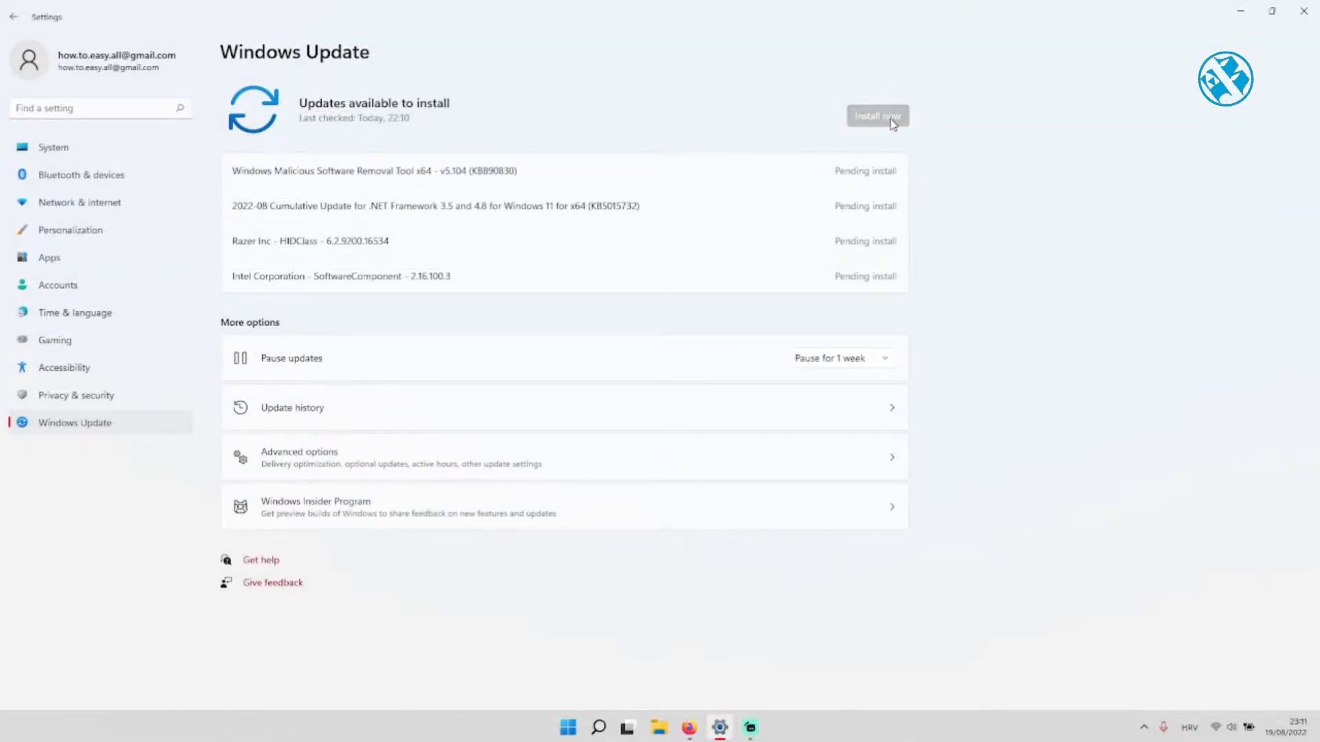
click(877, 115)
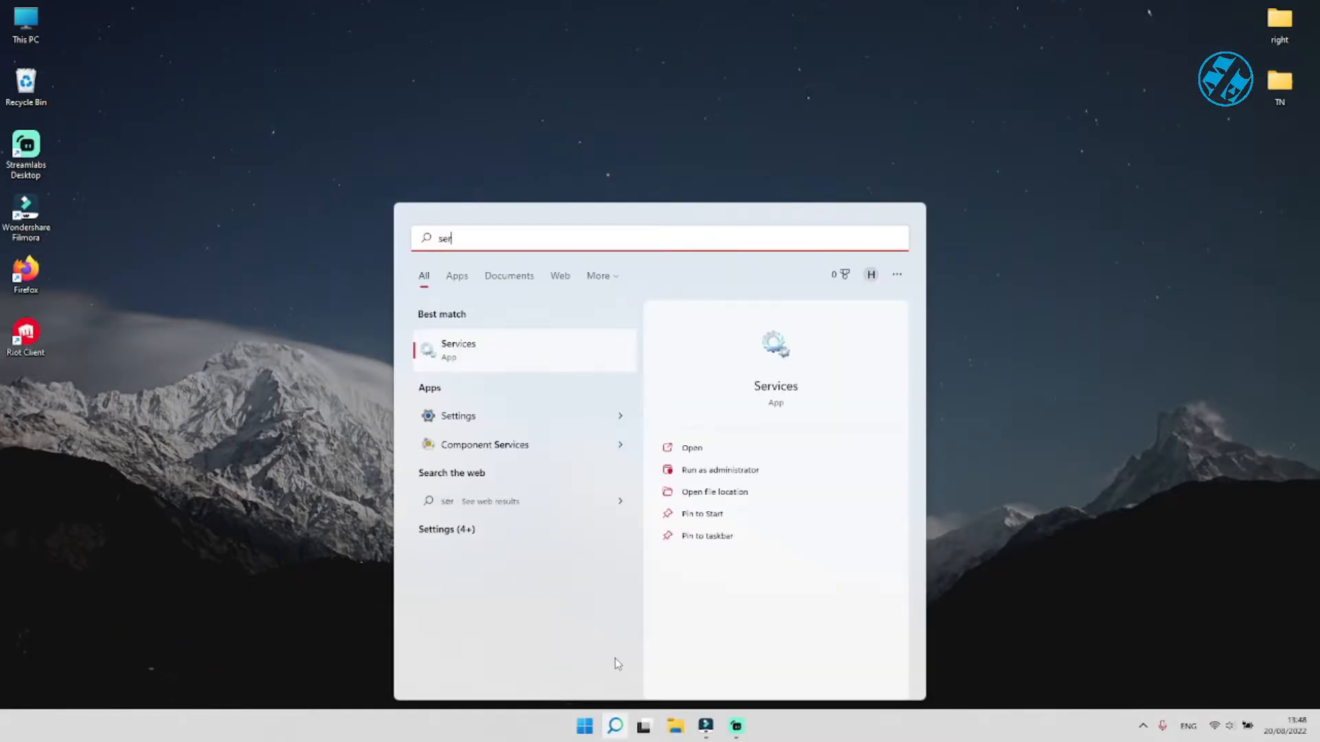
Step: Jump to and select the vgc service in the Services list
text(v)
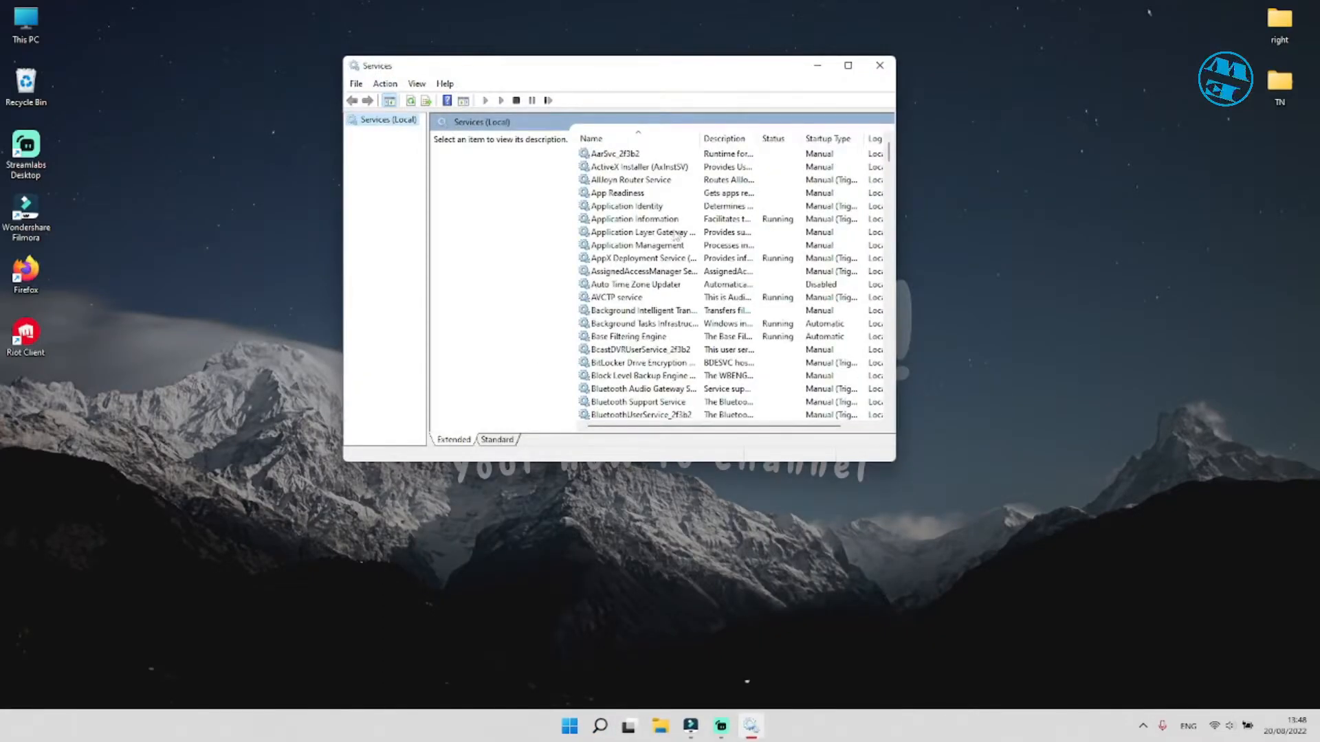
click(637, 244)
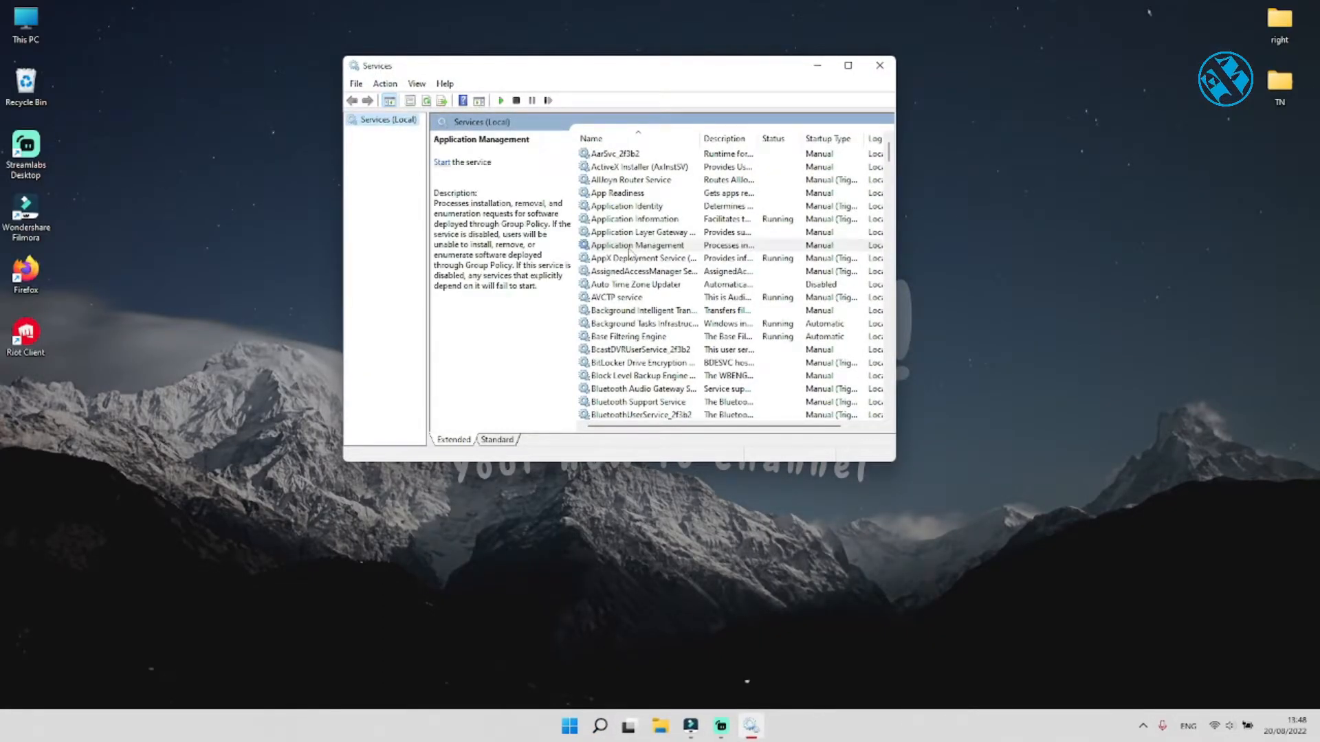
click(637, 245)
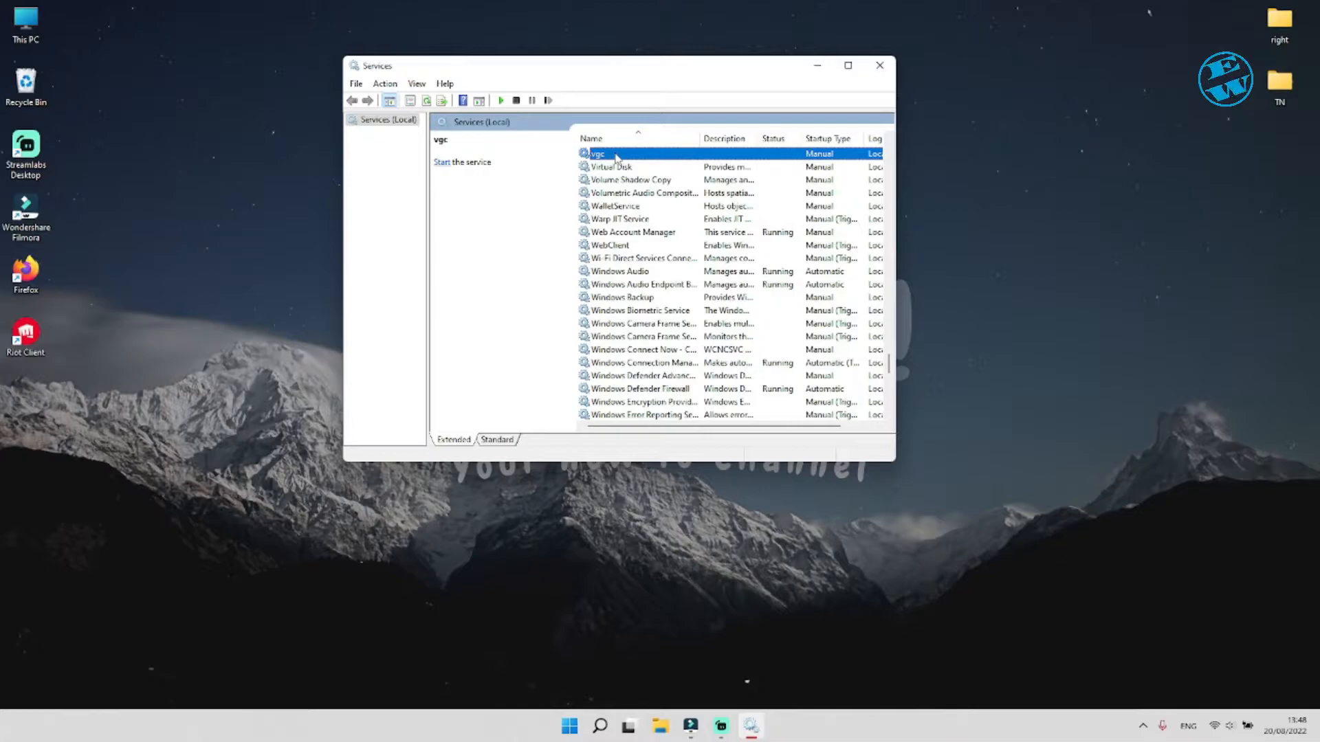
Step: Set vgc's startup type to Automatic, start it, save, and close Services
right_click(598, 154)
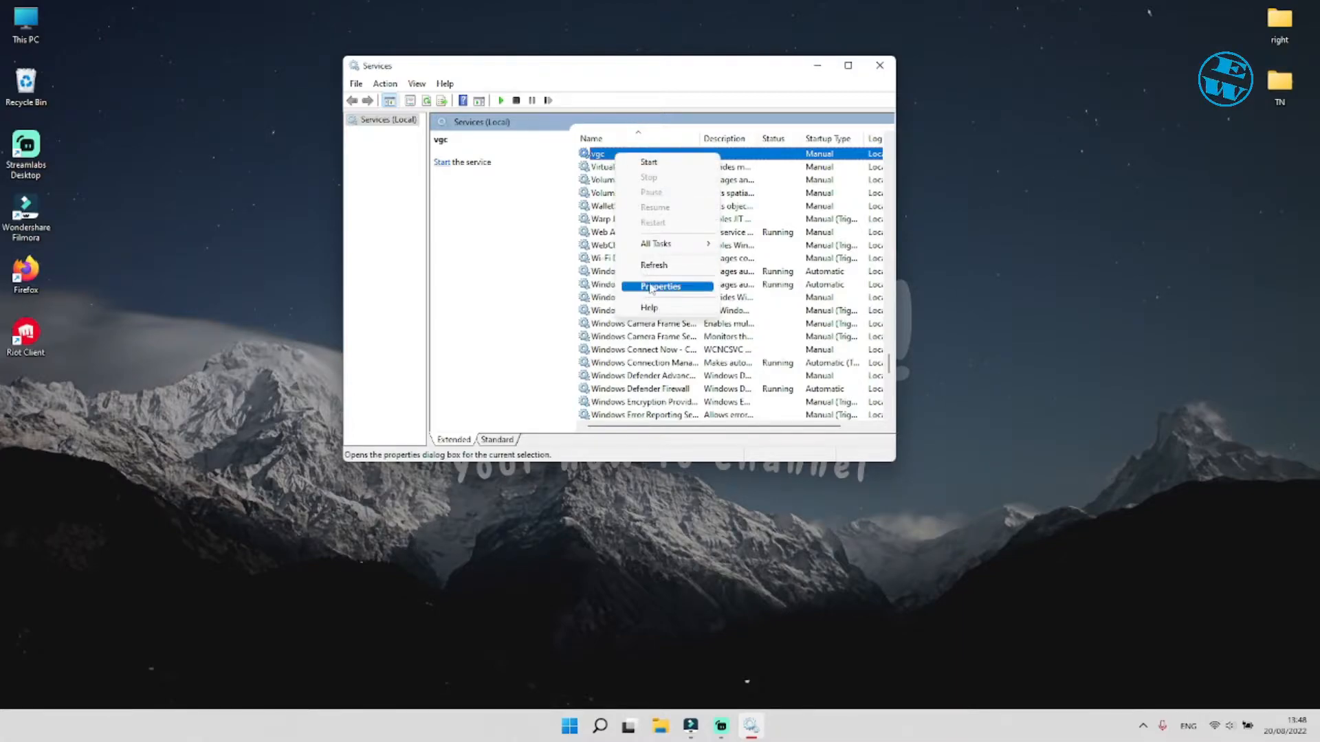
click(659, 286)
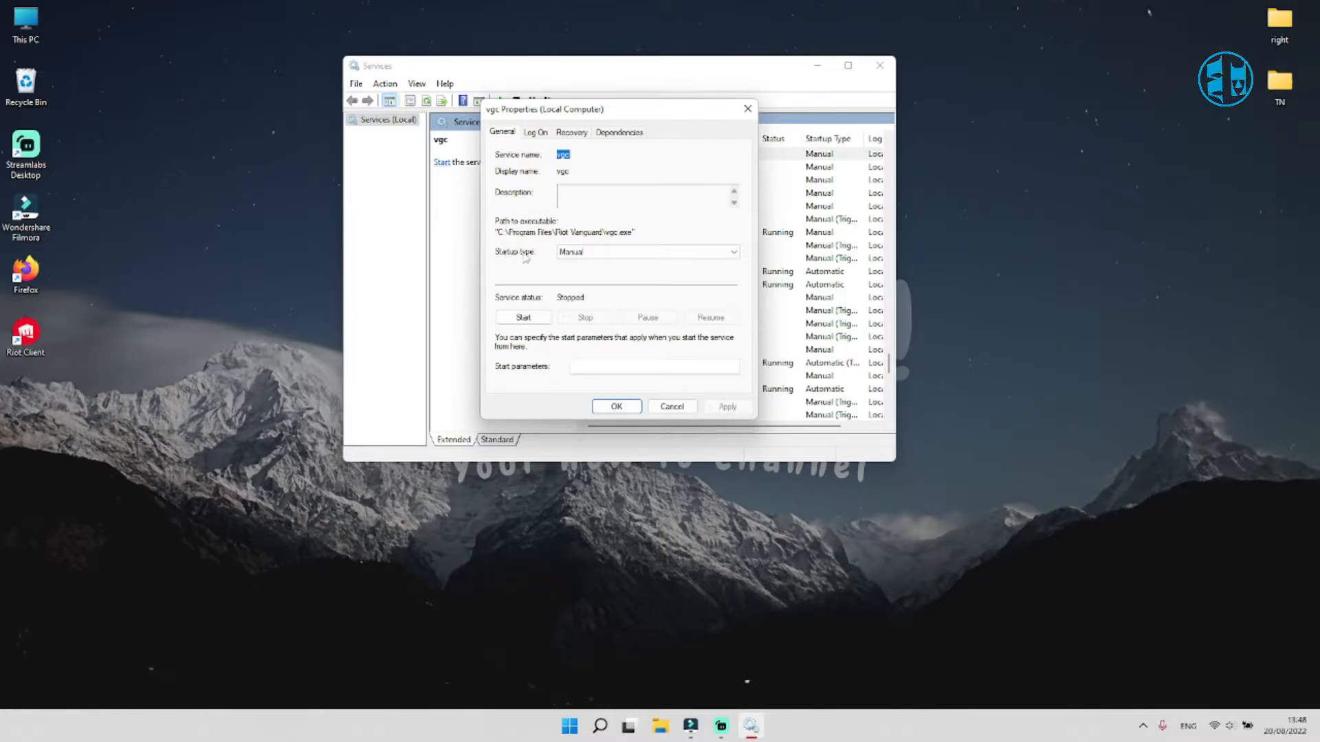
click(646, 252)
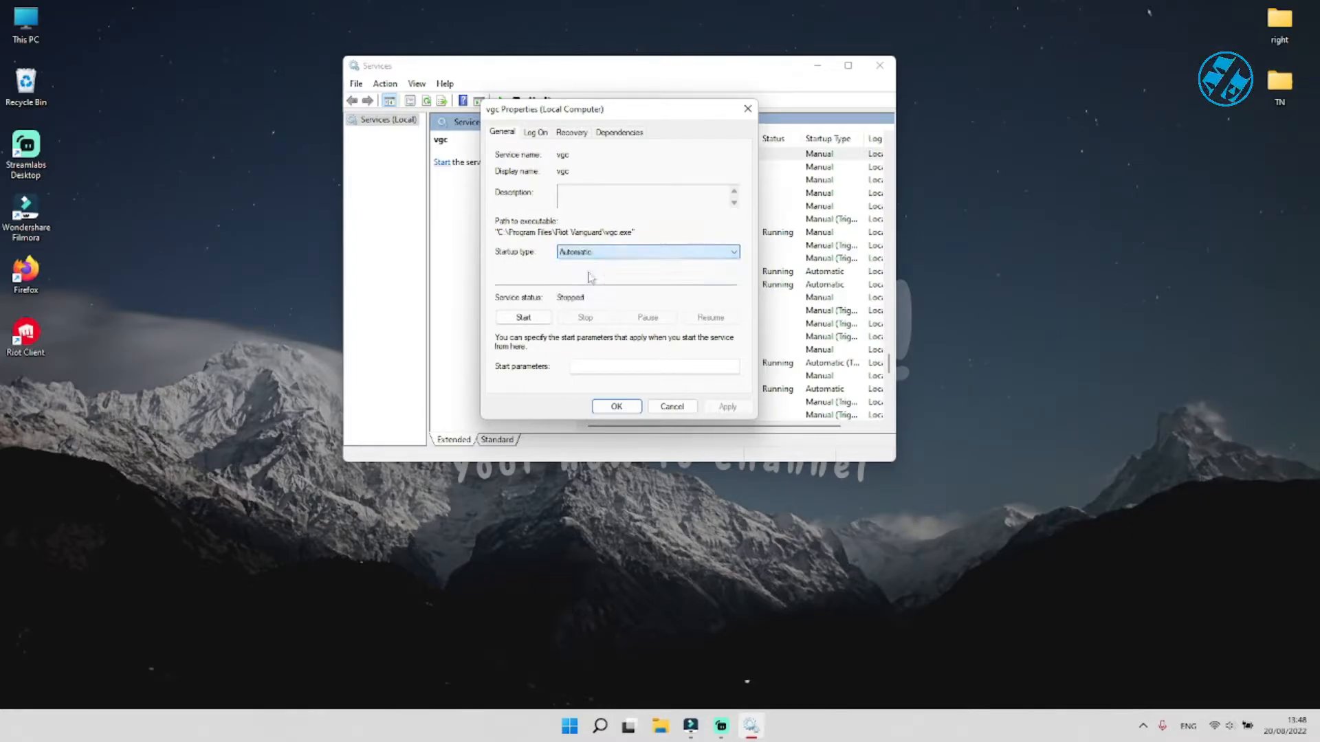
click(522, 318)
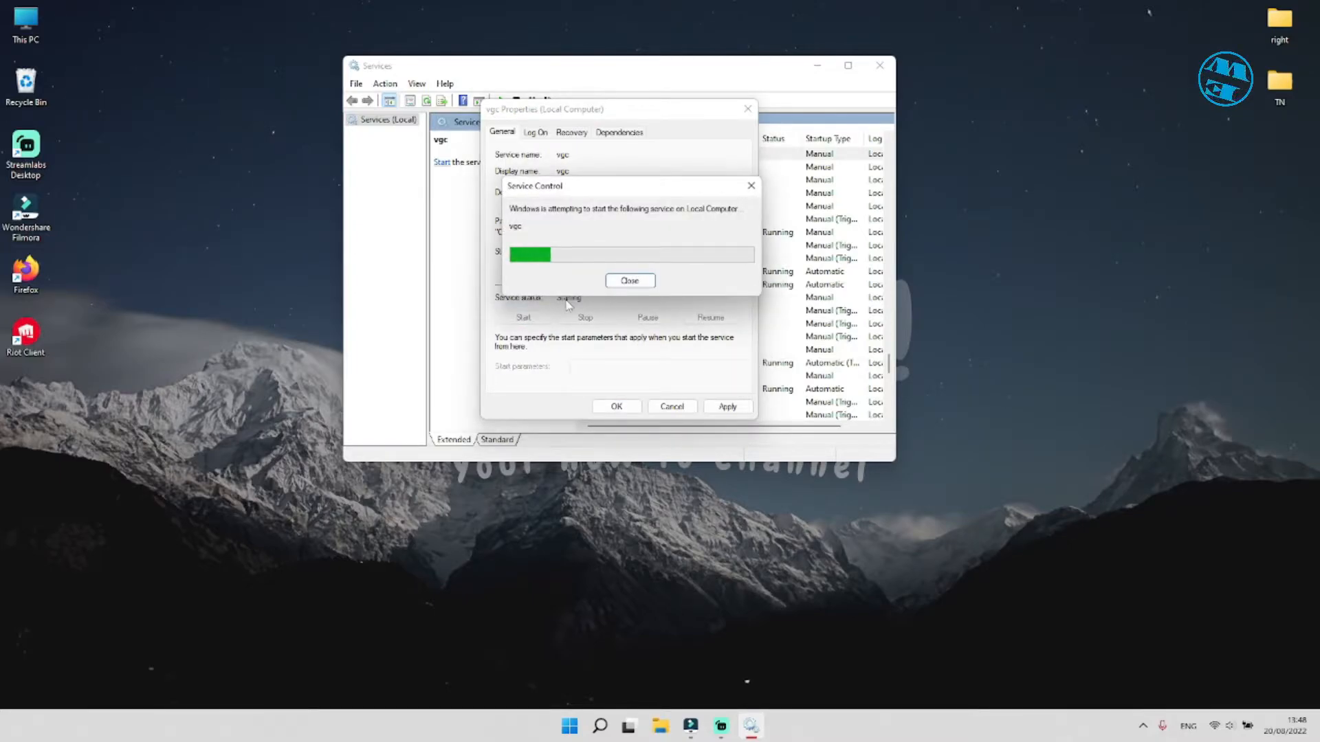
click(629, 280)
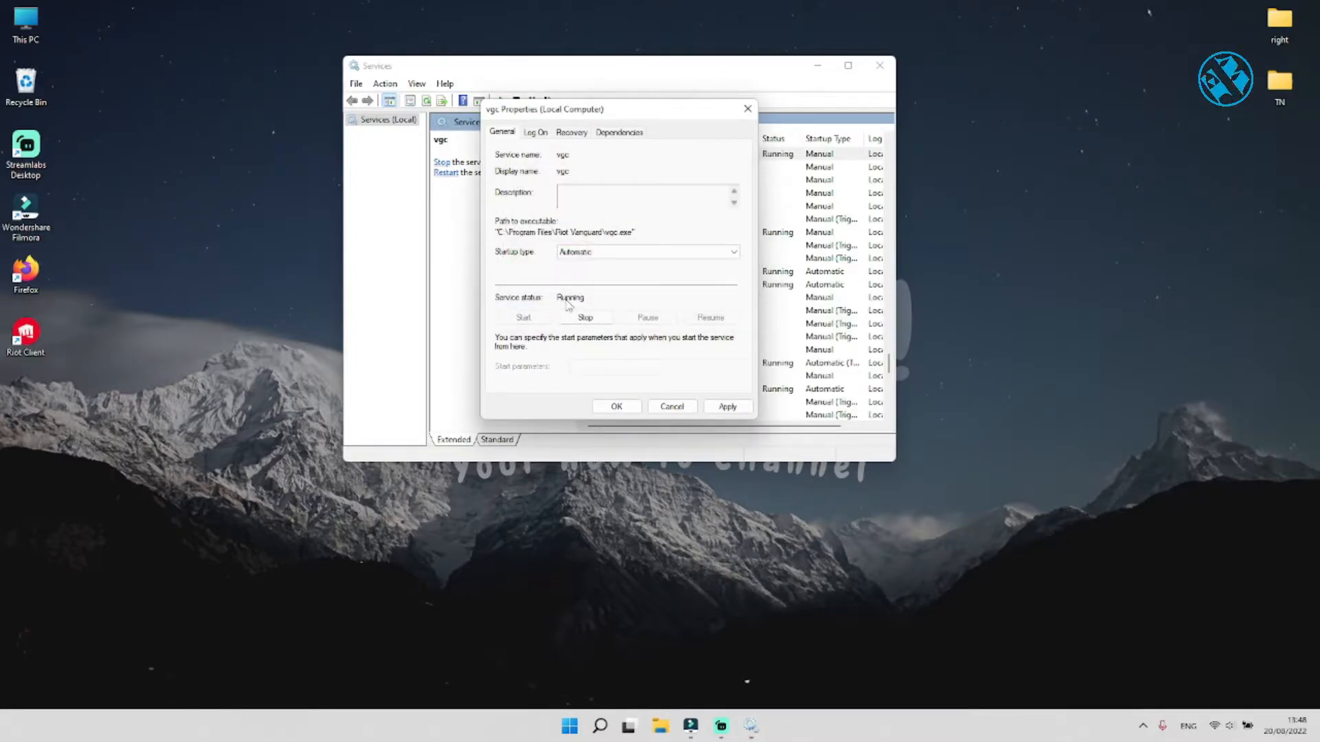
click(726, 406)
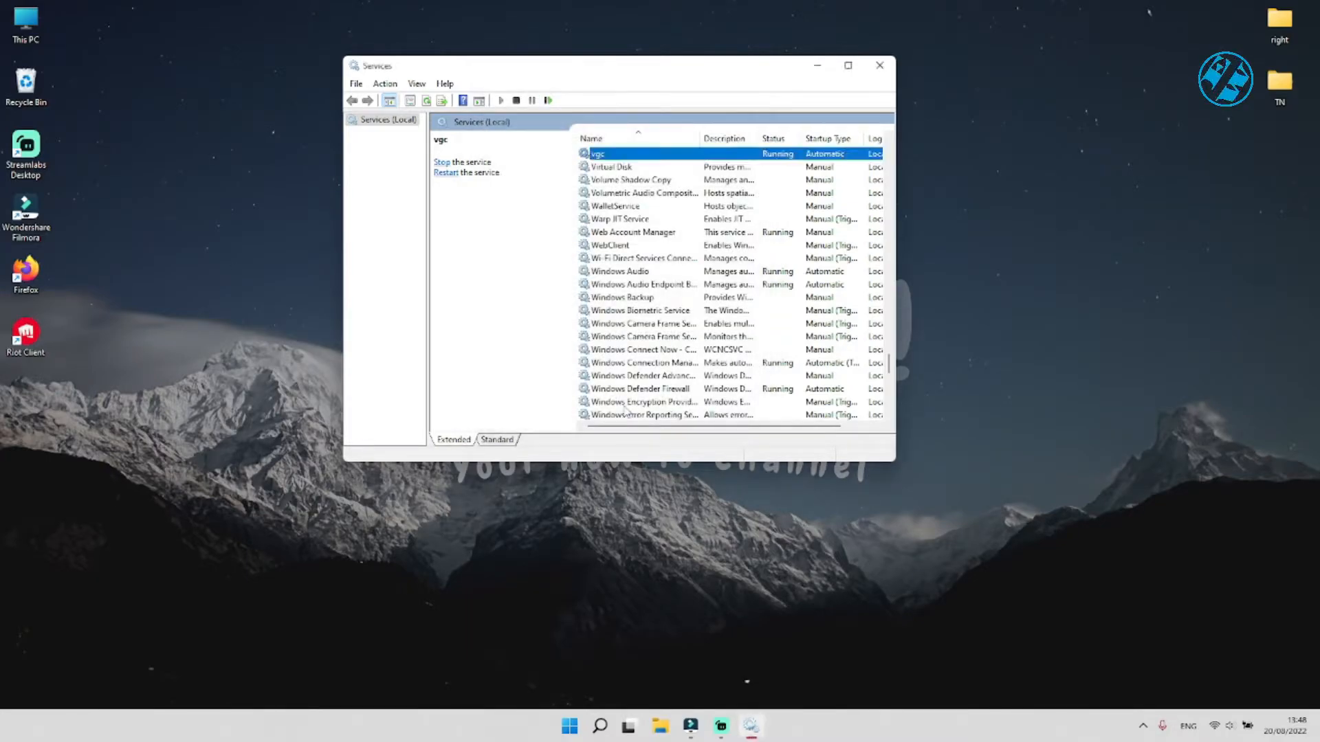
click(880, 66)
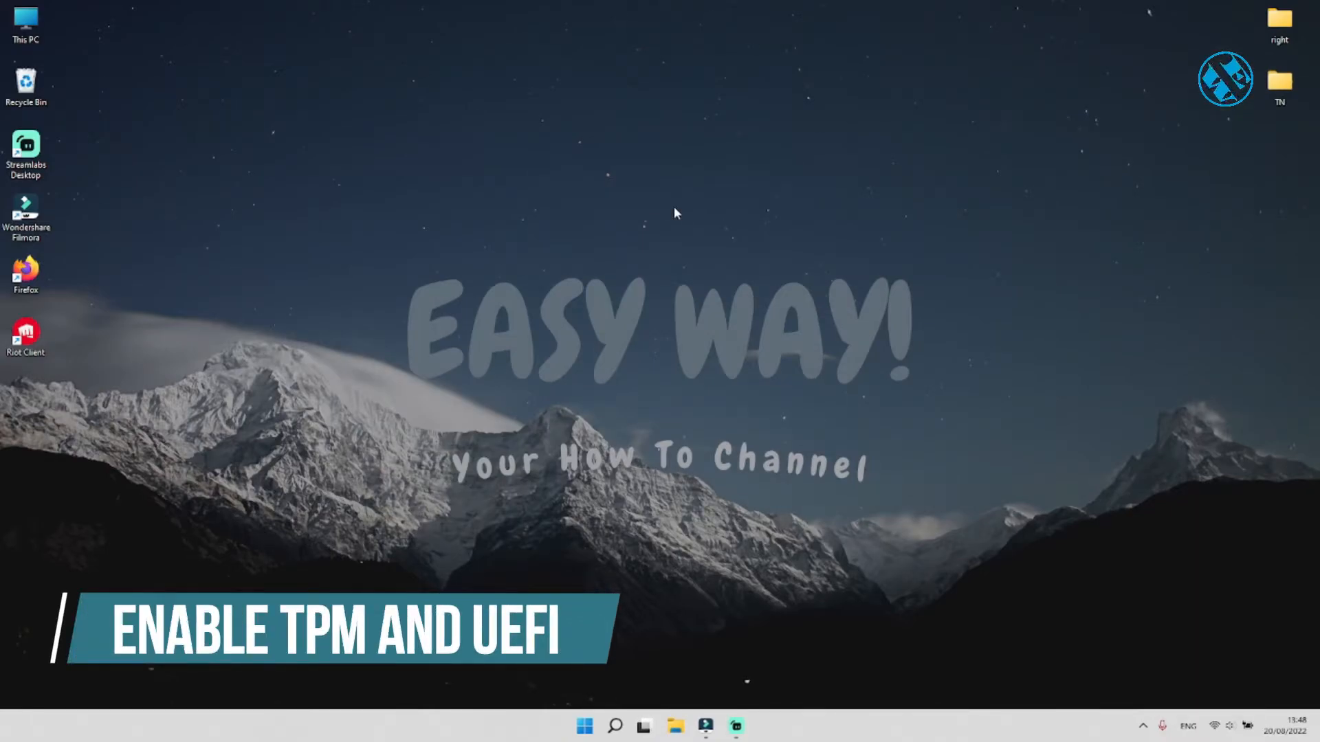
mouse_move(629, 297)
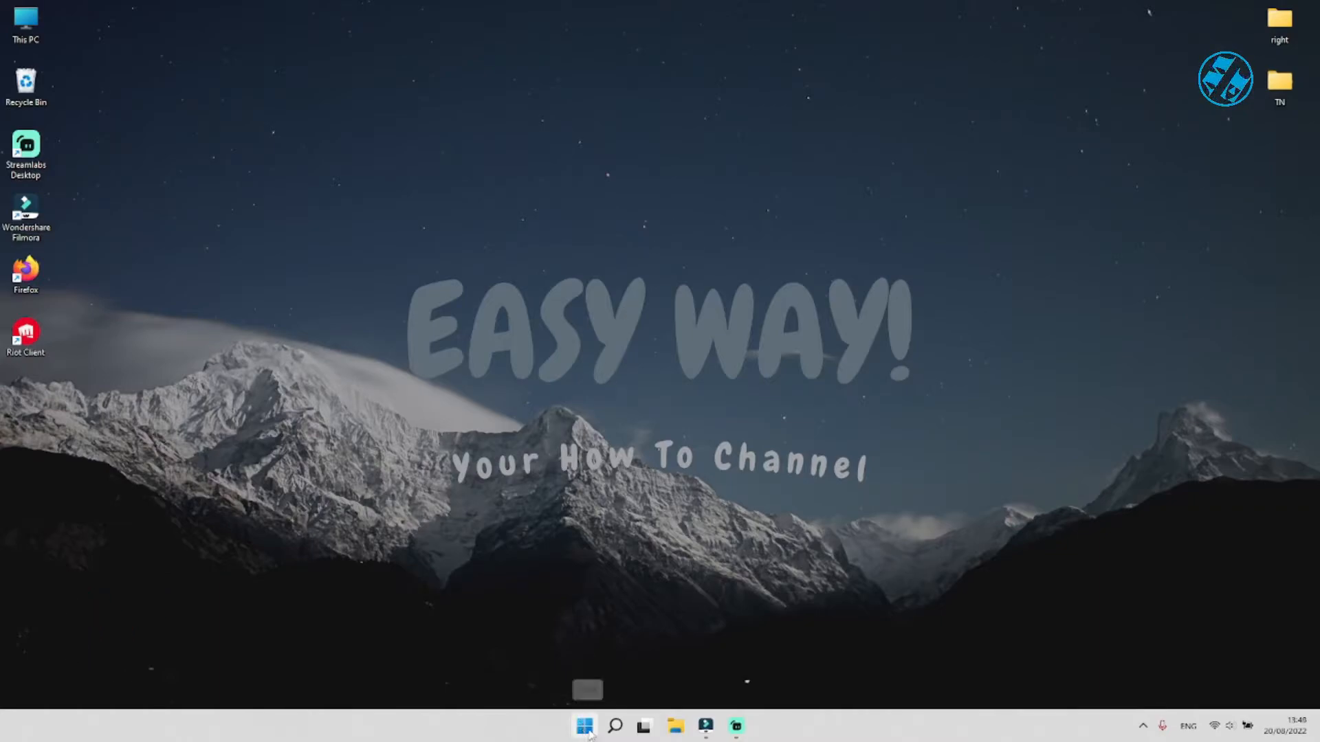
Step: Restart Windows from the Start button's Shut down or sign out menu
right_click(584, 726)
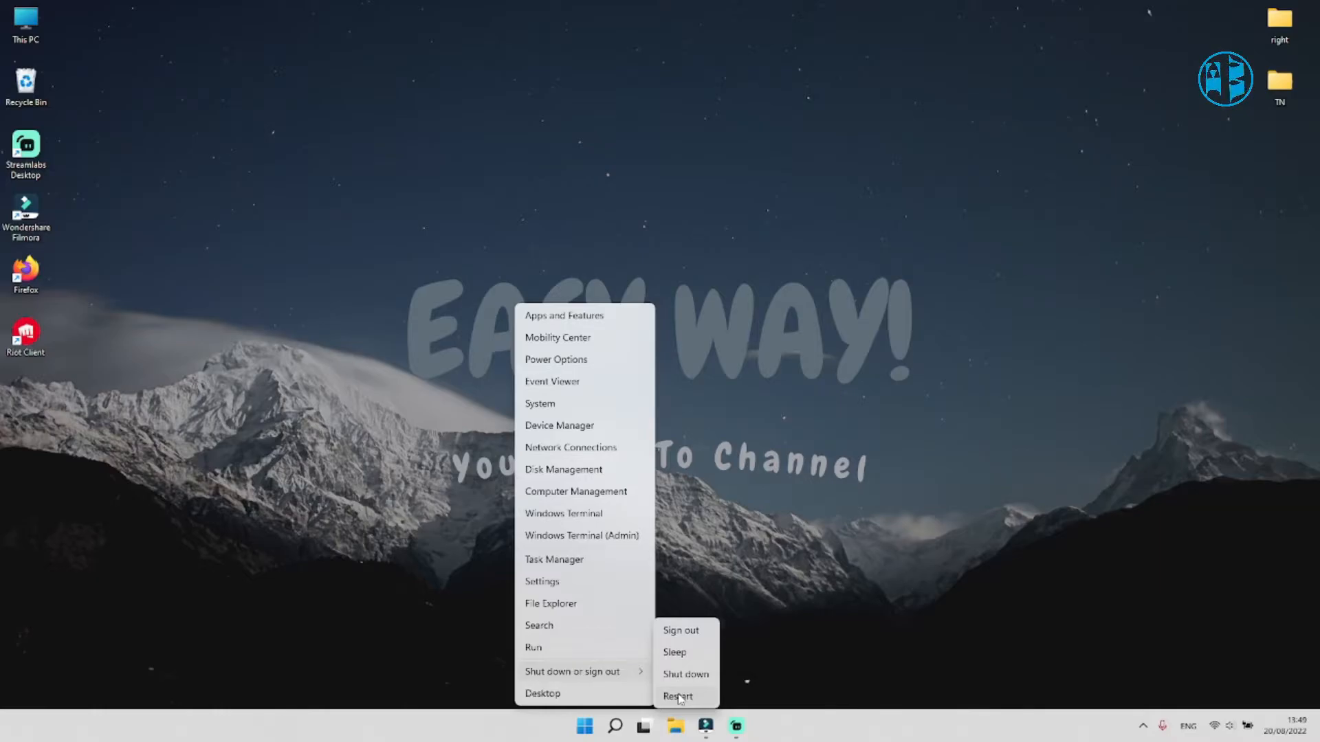
click(678, 696)
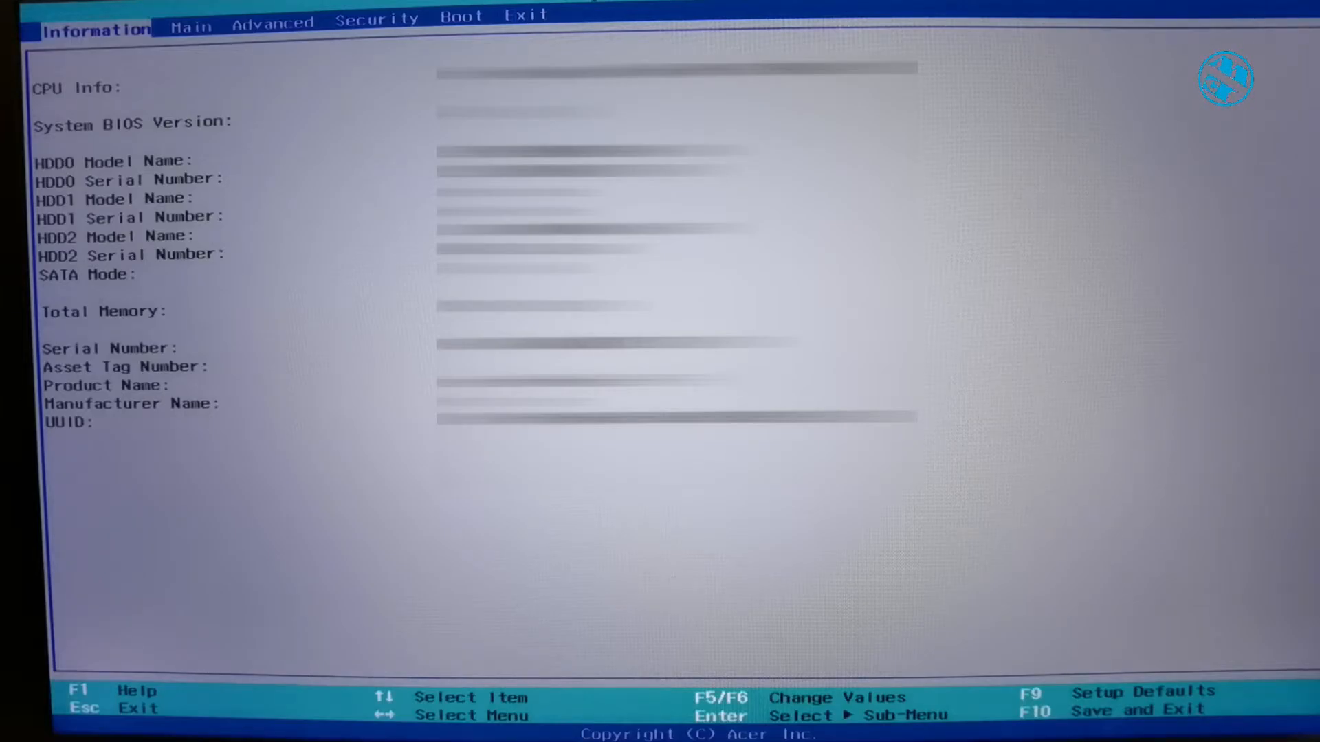
Step: Enable the TPM (TCM) state on the BIOS Security tab, then save and exit with F10
click(273, 17)
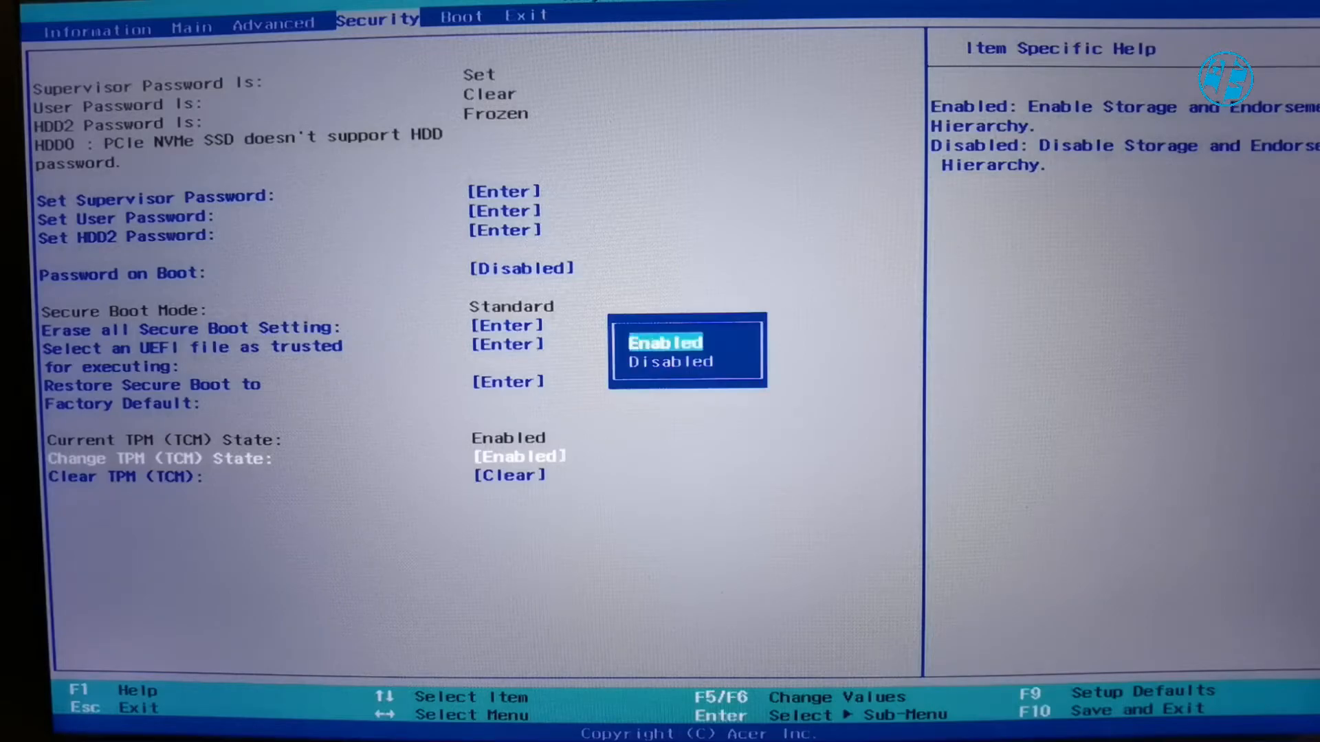
key(down)
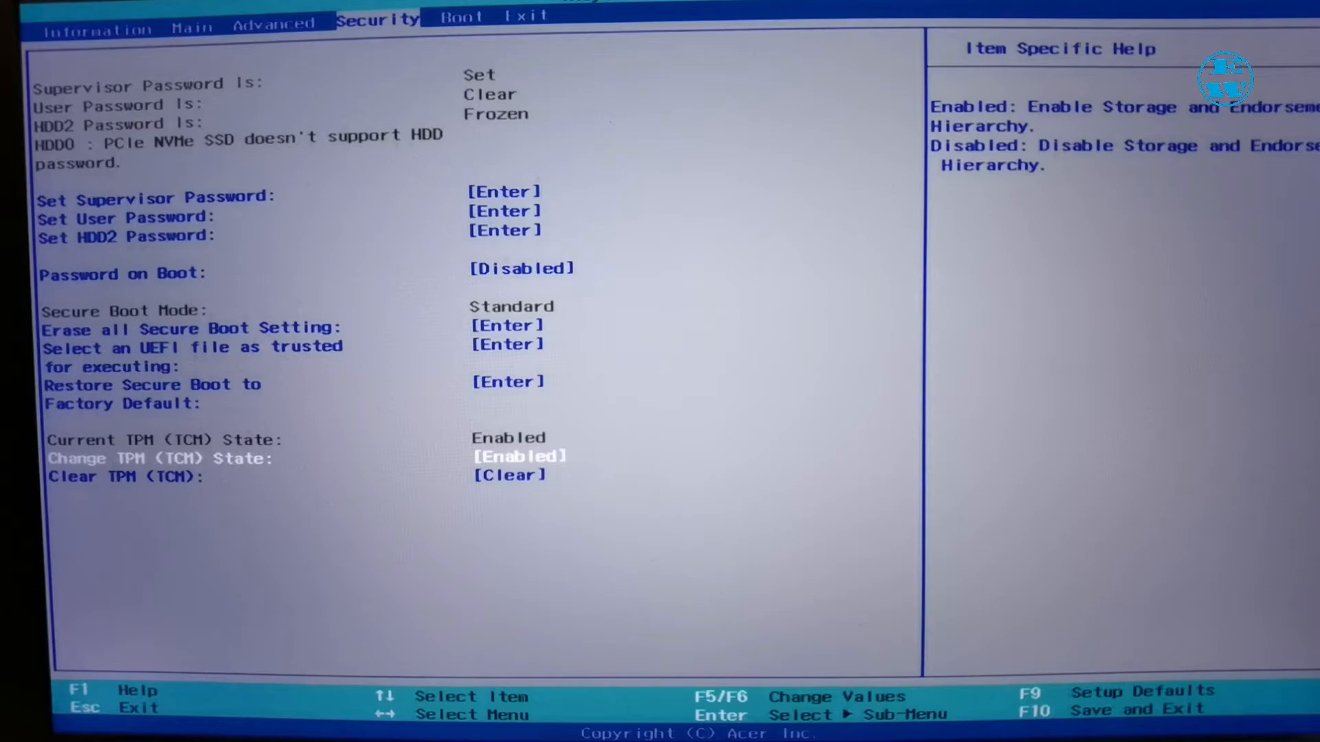
key(F10)
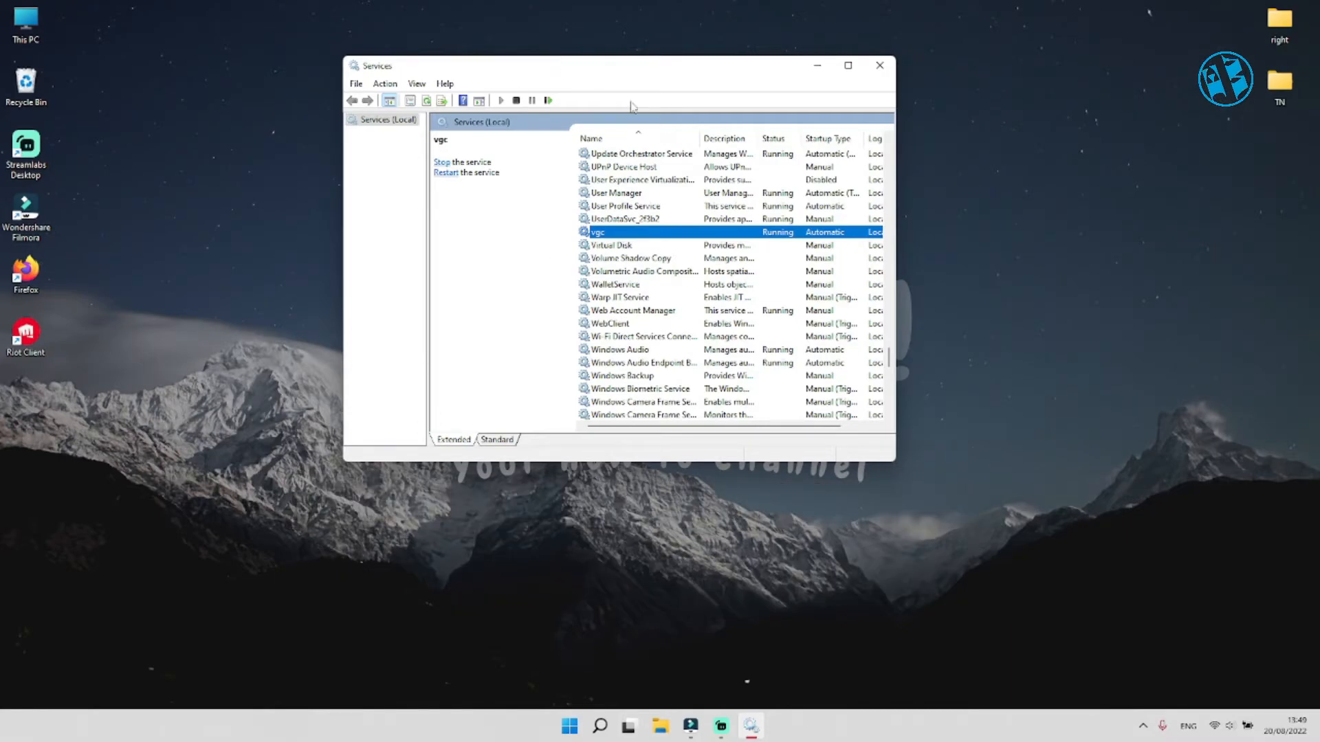
mouse_move(619, 238)
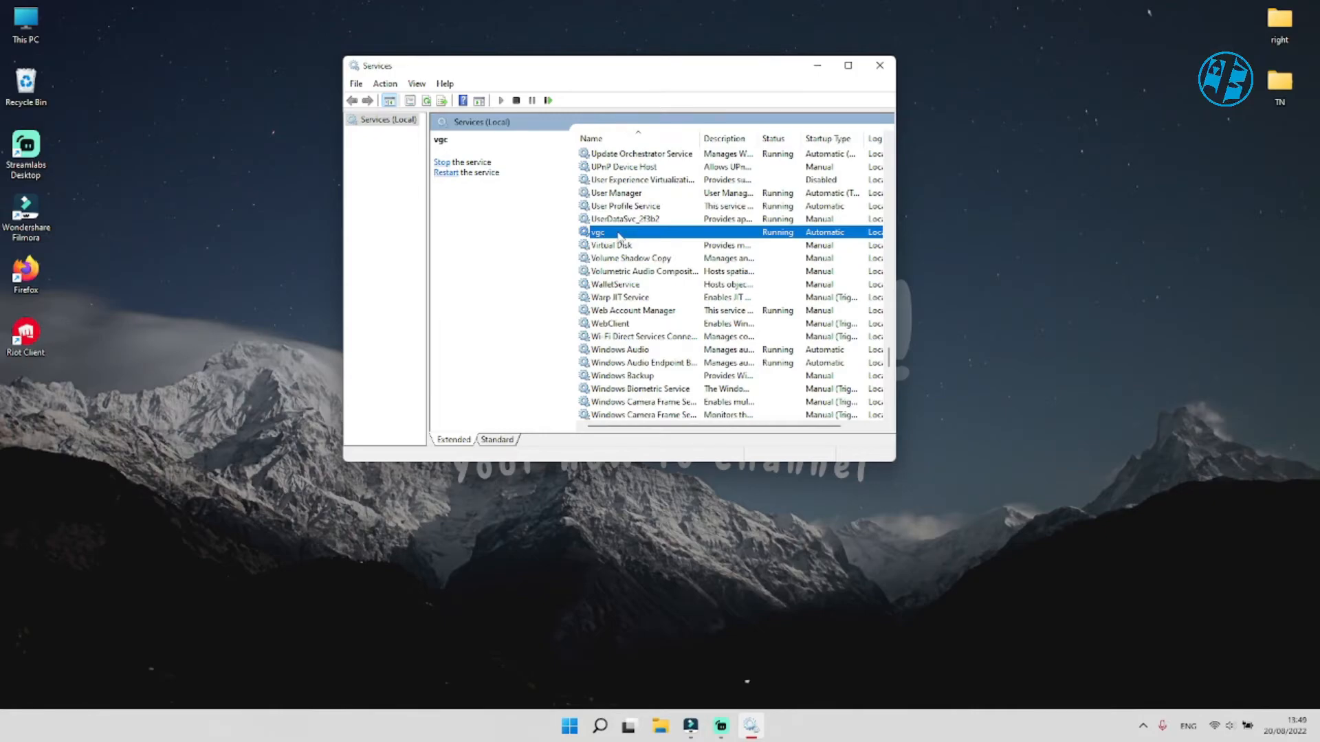
Step: Open vgc's Properties to confirm Automatic startup and Running status
right_click(597, 232)
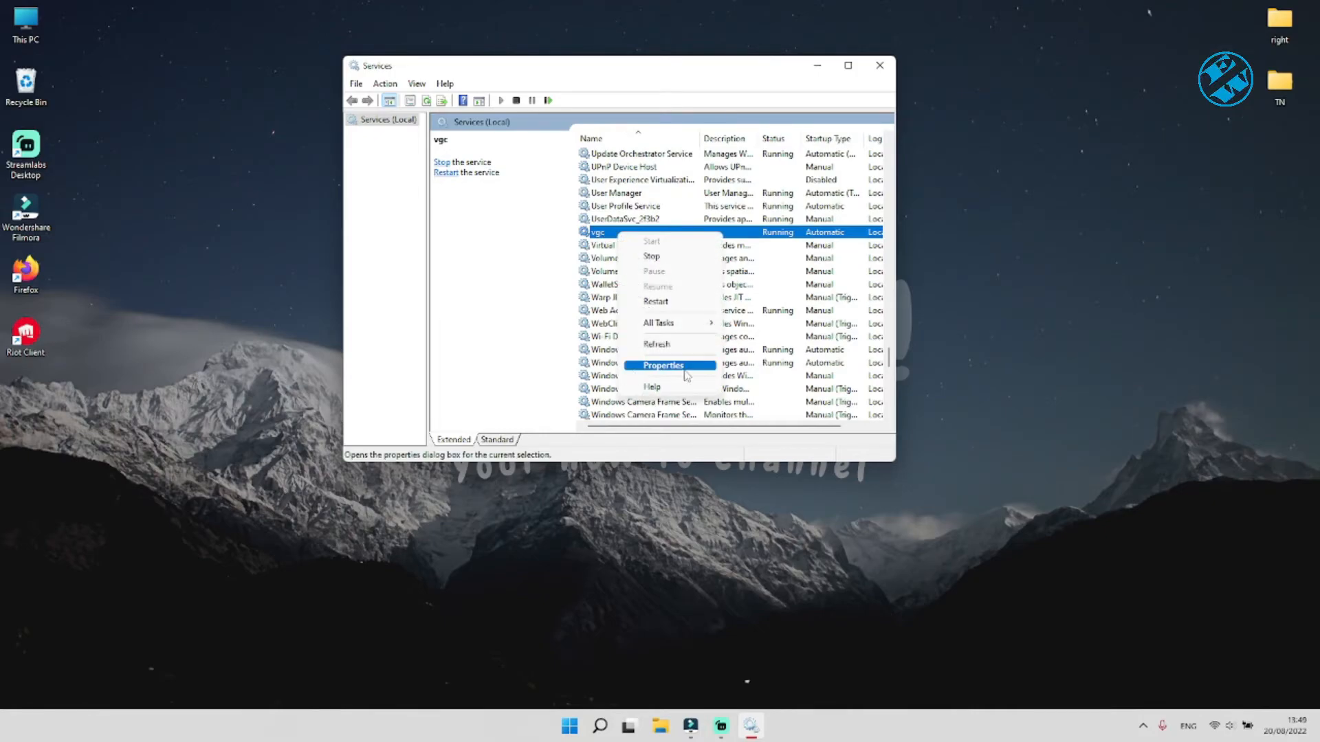
click(663, 364)
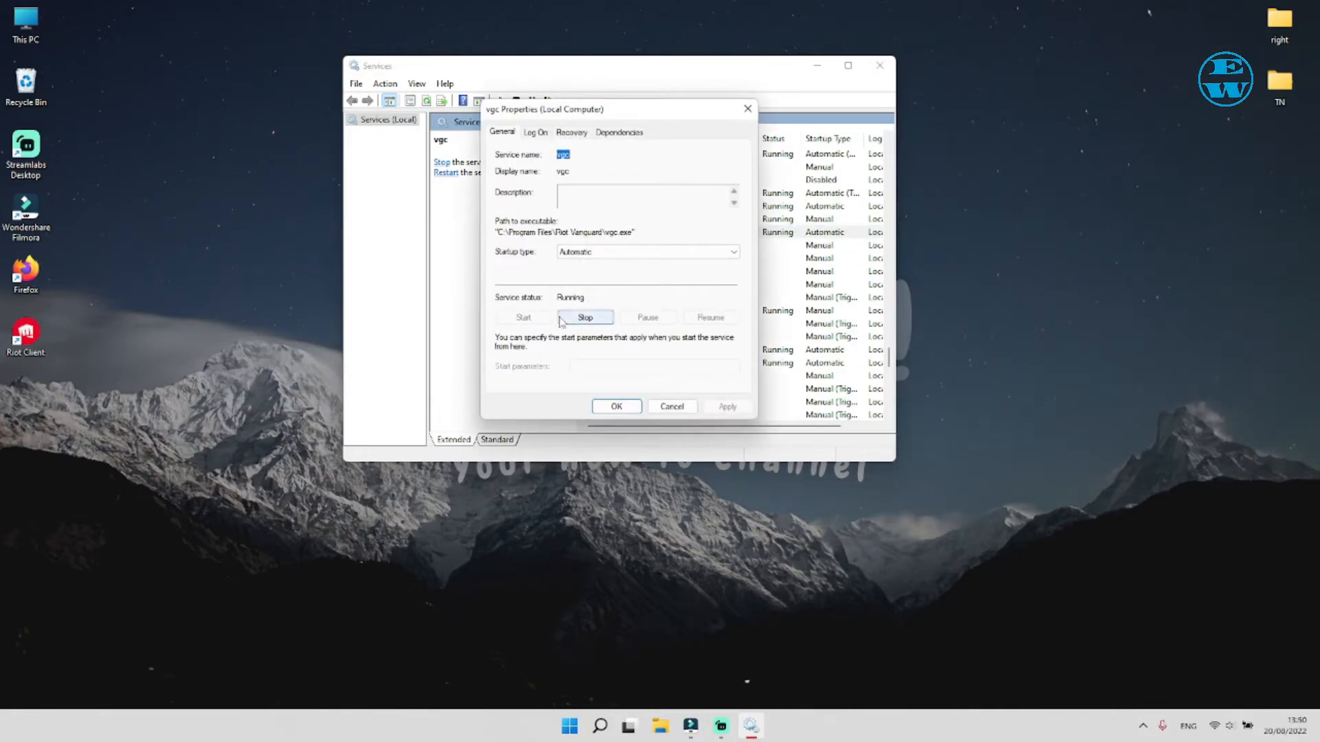